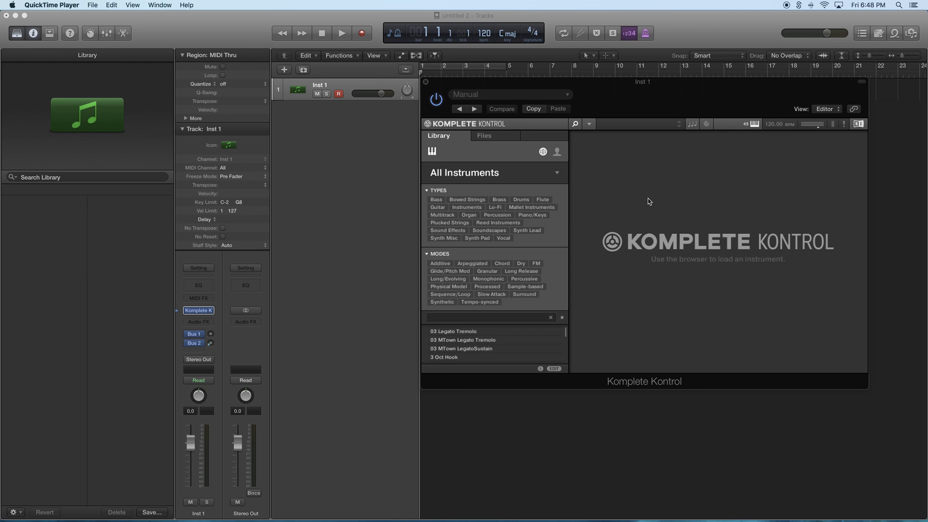
{"action": "mouse_move", "coordinate": [491, 270]}
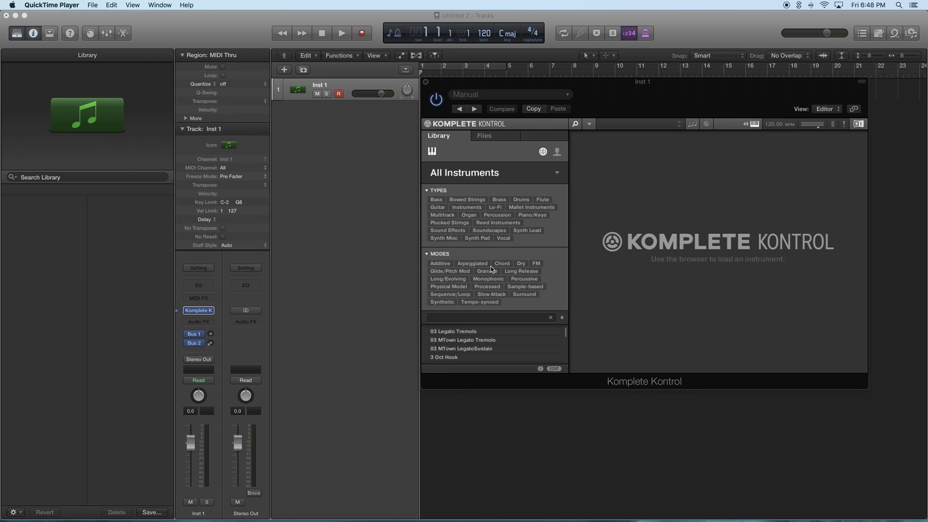
{"action": "mouse_move", "coordinate": [309, 307]}
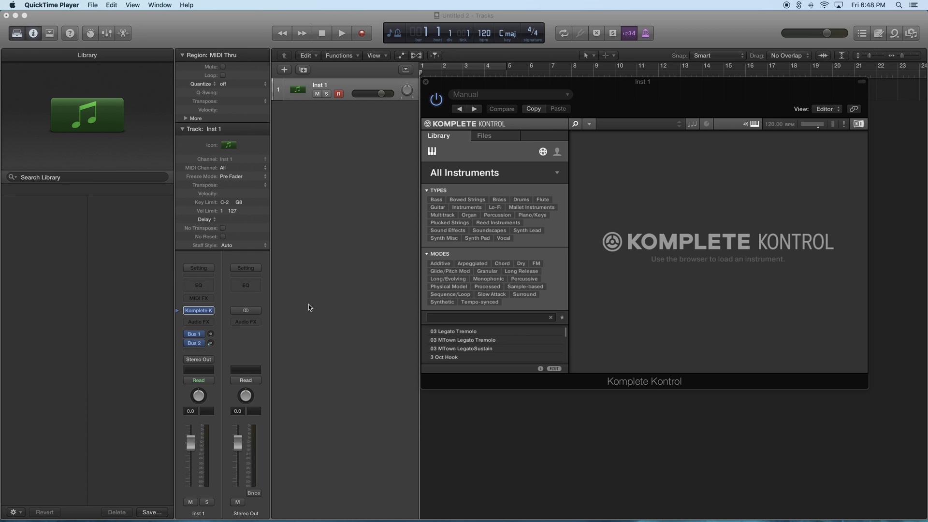
{"action": "mouse_move", "coordinate": [484, 279]}
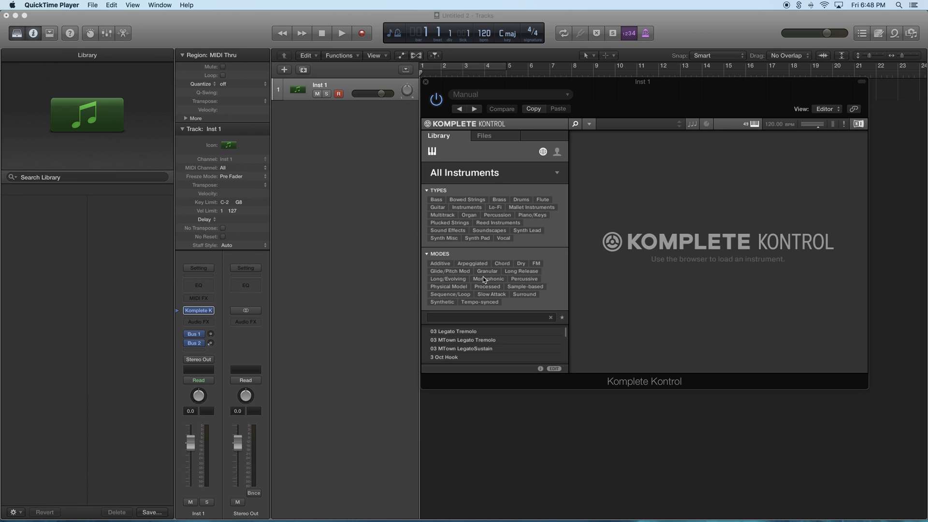
{"action": "mouse_move", "coordinate": [521, 209]}
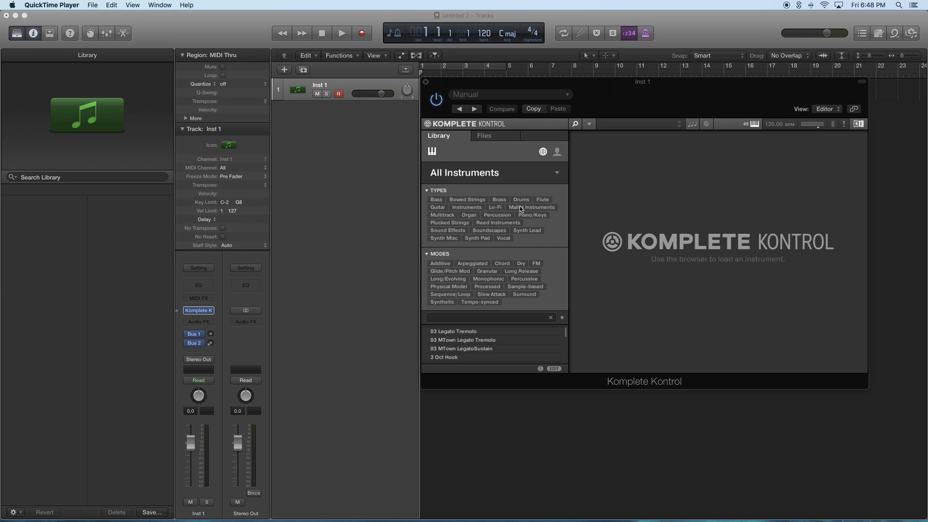
Reveal the Preferences entry under Edit in Komplete Kontrol's own menu
{"action": "left_click", "coordinate": [589, 124]}
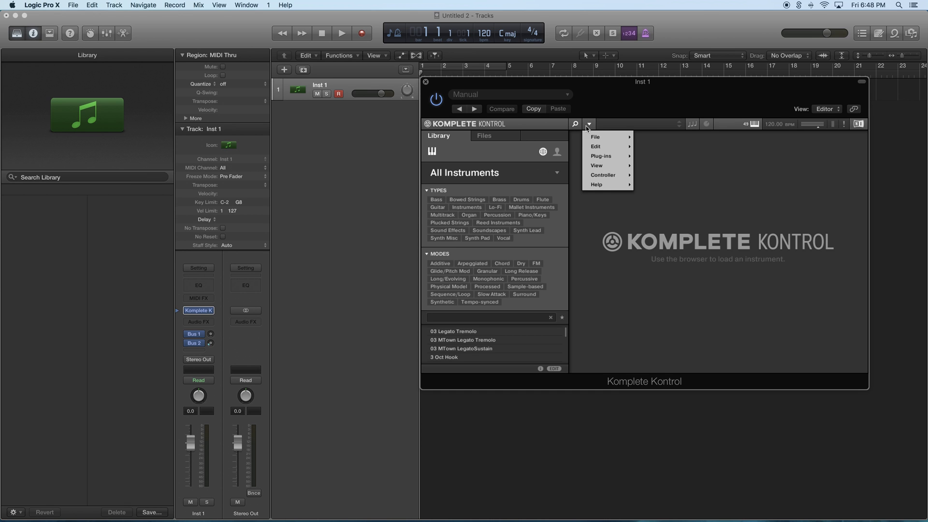
{"action": "mouse_move", "coordinate": [596, 138]}
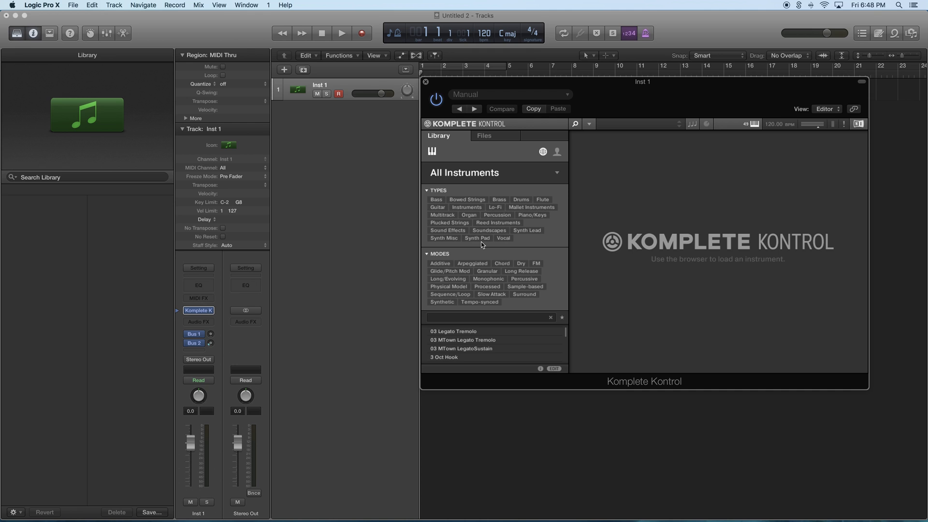
{"action": "mouse_move", "coordinate": [546, 125]}
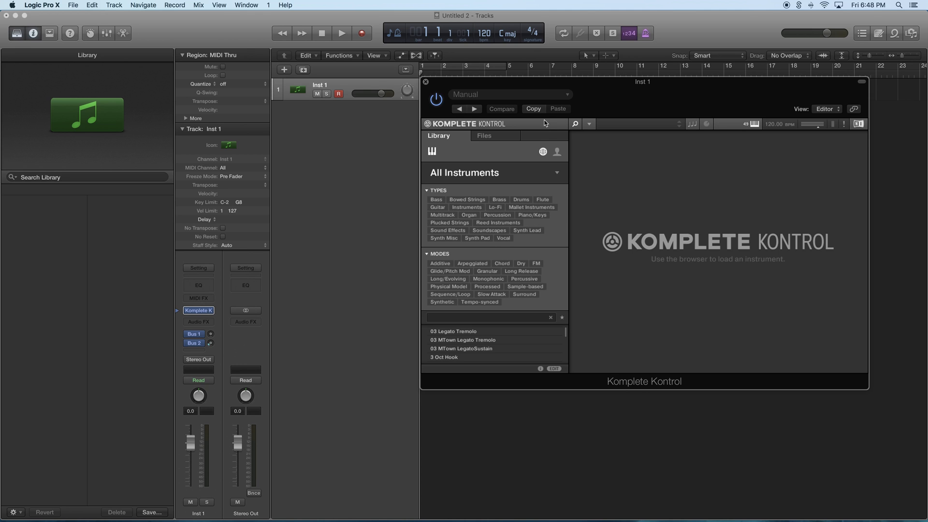
{"action": "left_click", "coordinate": [590, 124]}
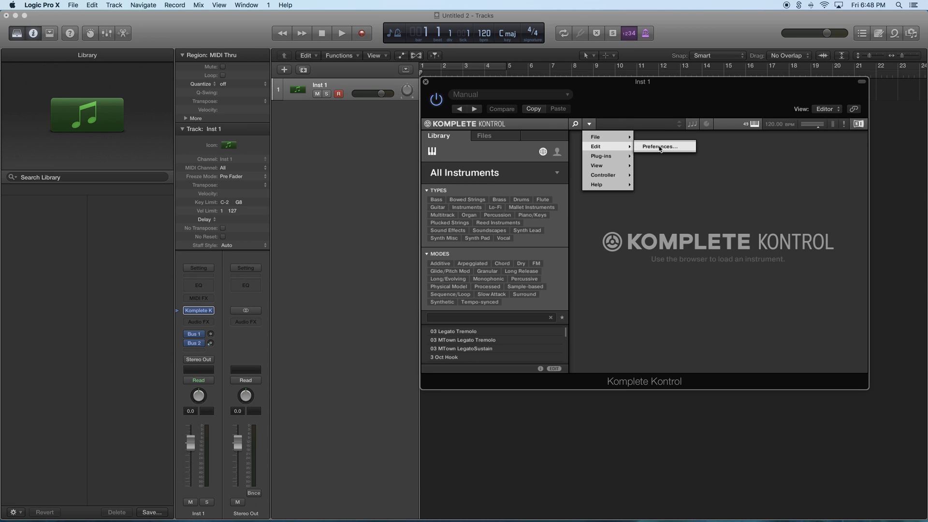
View the Library page's Factory list of library locations and products in Preferences
{"action": "left_click", "coordinate": [662, 146]}
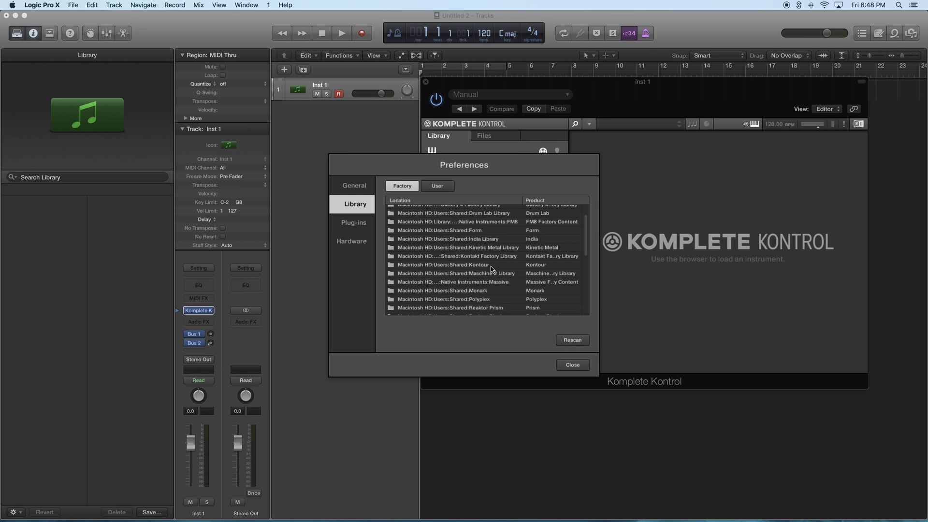
{"action": "scroll", "scroll_direction": "down", "scroll_amount": 3}
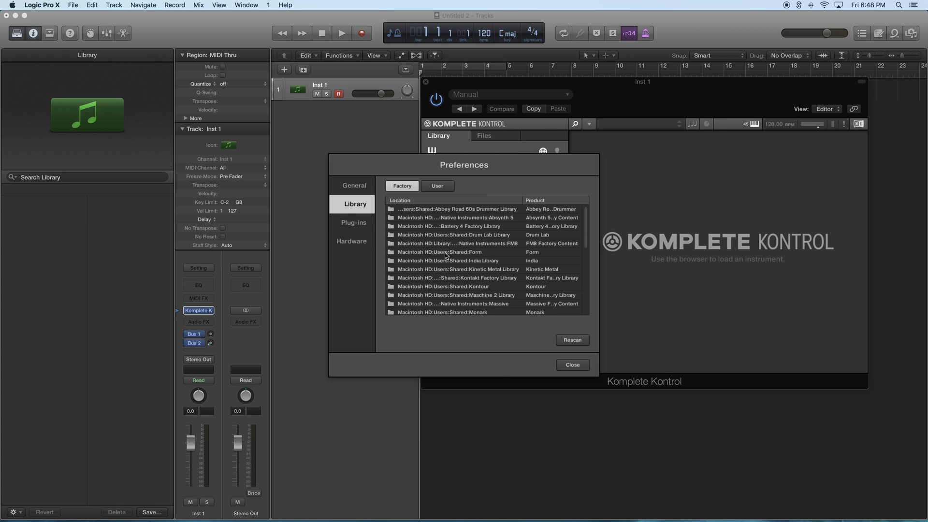
{"action": "mouse_move", "coordinate": [476, 227]}
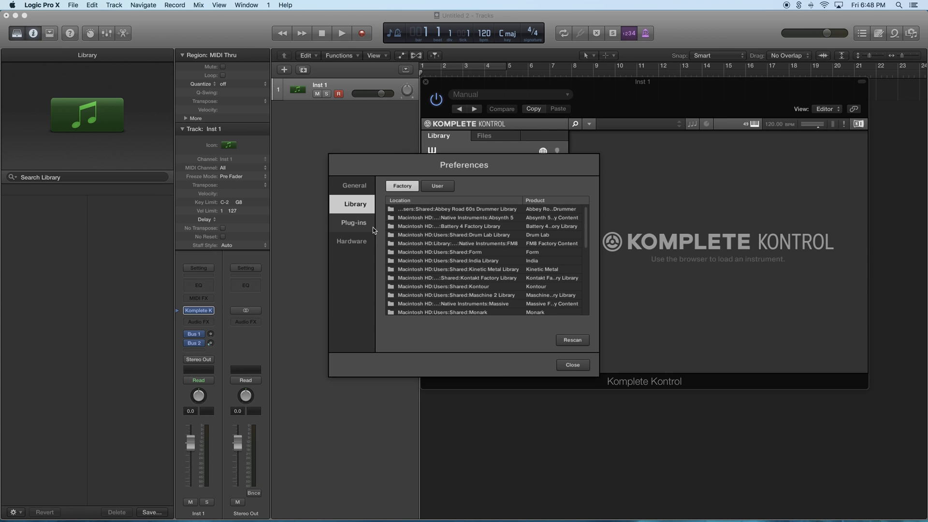
Show the Plug-ins manager listing enabled Absynth 5, Kontakt 5 and Massive
{"action": "left_click", "coordinate": [354, 222]}
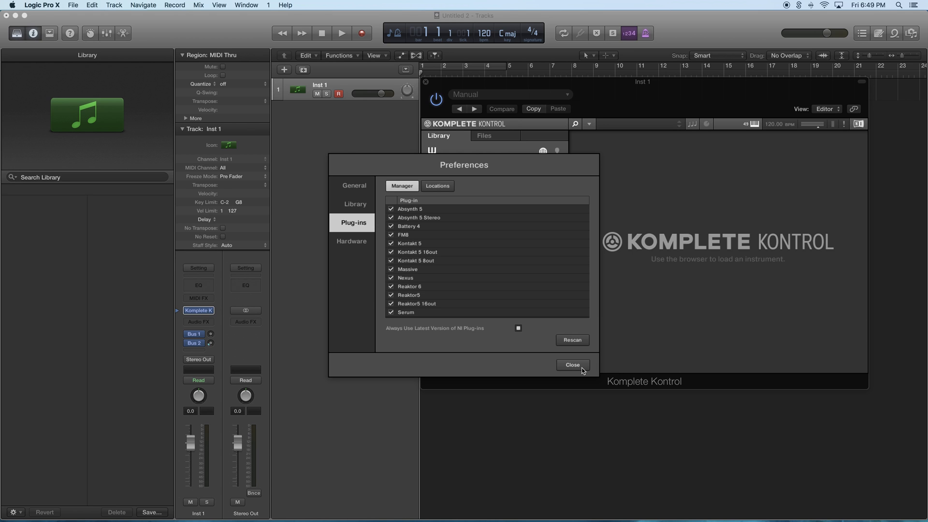
Dismiss Preferences and select the 03 MTown Legato Tremolo preset in the results
{"action": "left_click", "coordinate": [573, 366]}
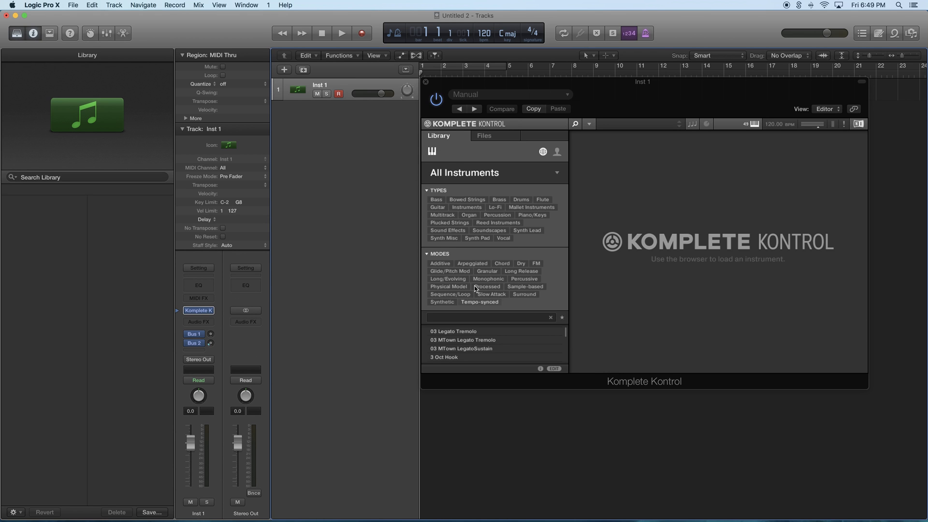
{"action": "mouse_move", "coordinate": [478, 309]}
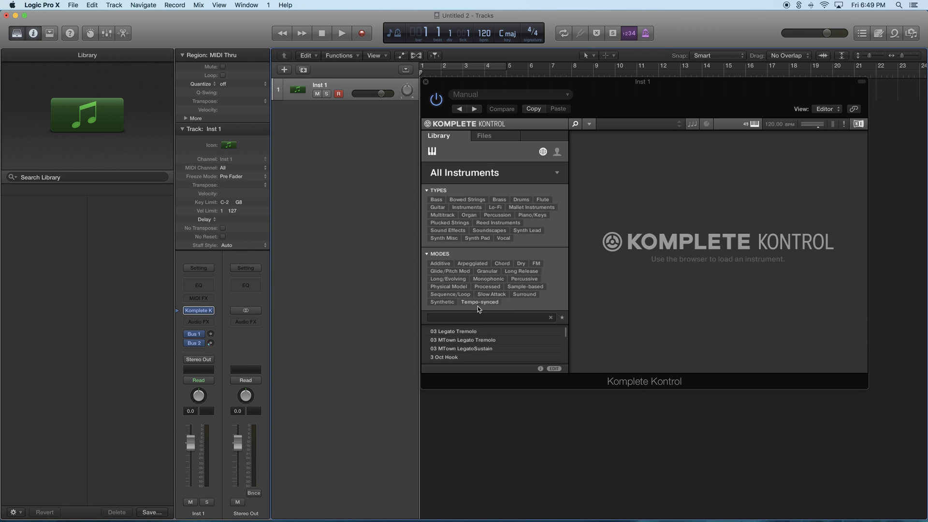
{"action": "left_click", "coordinate": [471, 340]}
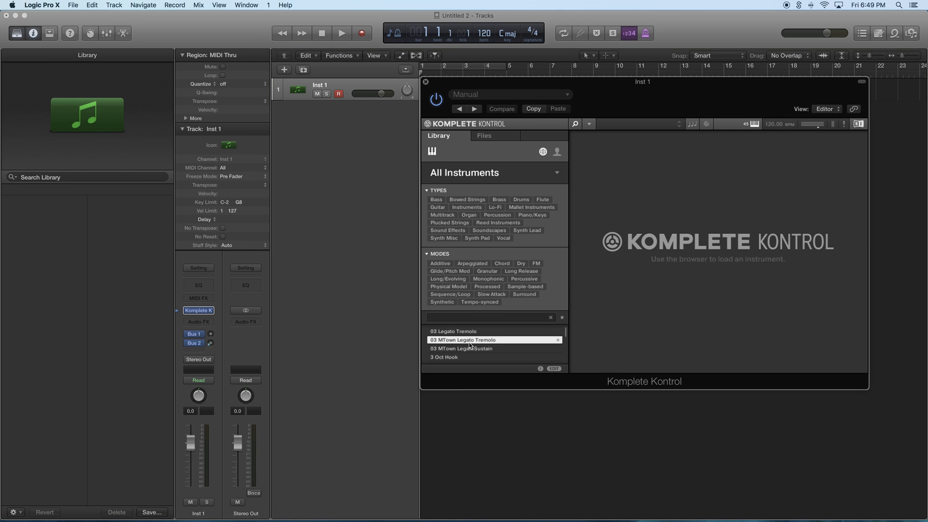
{"action": "mouse_move", "coordinate": [640, 255]}
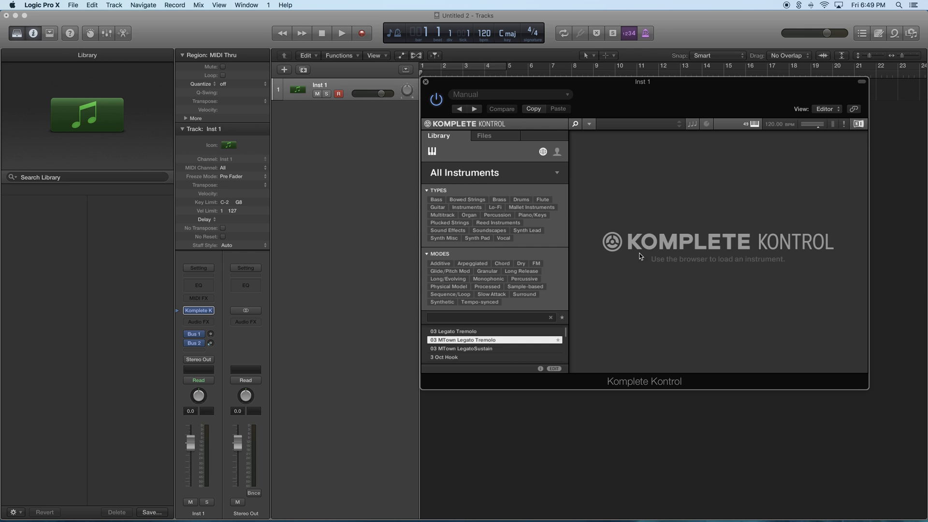
Load 03 MTown Legato Tremolo so the Session Strings instrument appears
{"action": "double_click", "coordinate": [463, 340]}
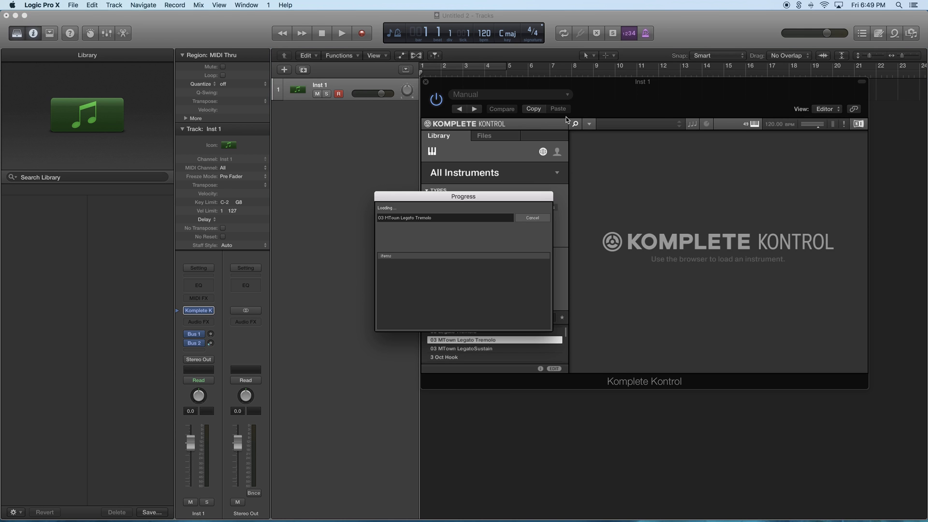
{"action": "mouse_move", "coordinate": [489, 215]}
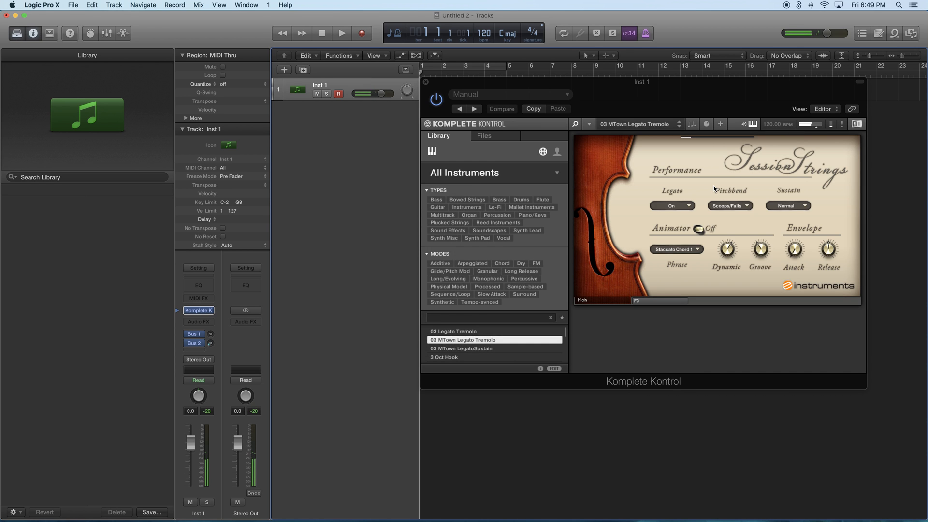
{"action": "mouse_move", "coordinate": [669, 216]}
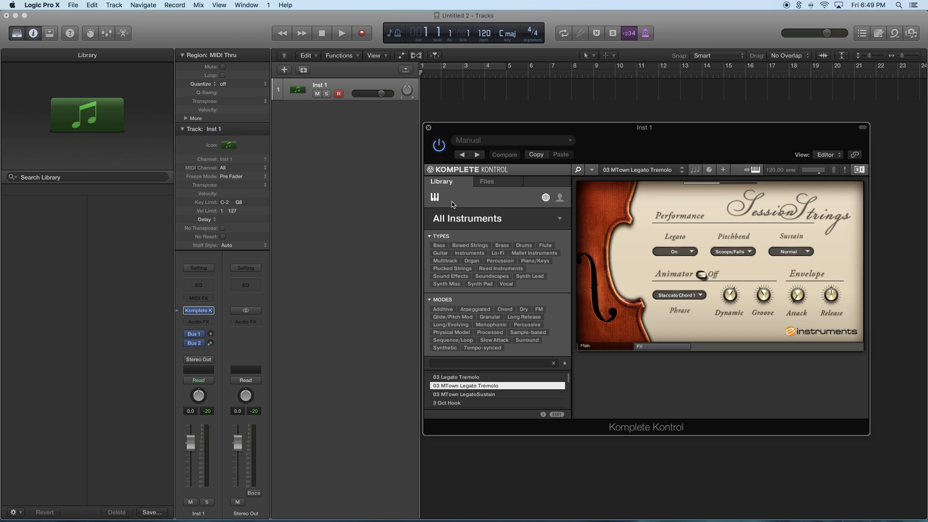
{"action": "mouse_move", "coordinate": [624, 134]}
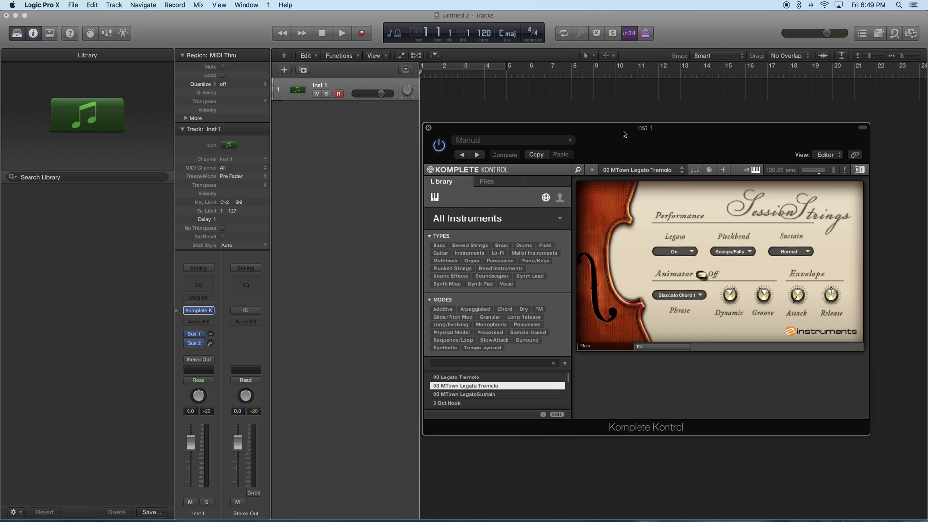
{"action": "mouse_move", "coordinate": [603, 143]}
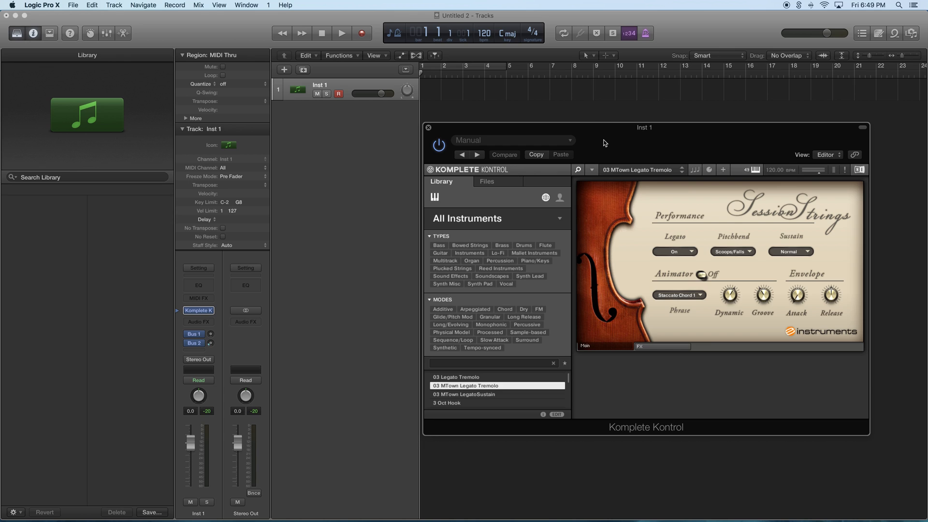